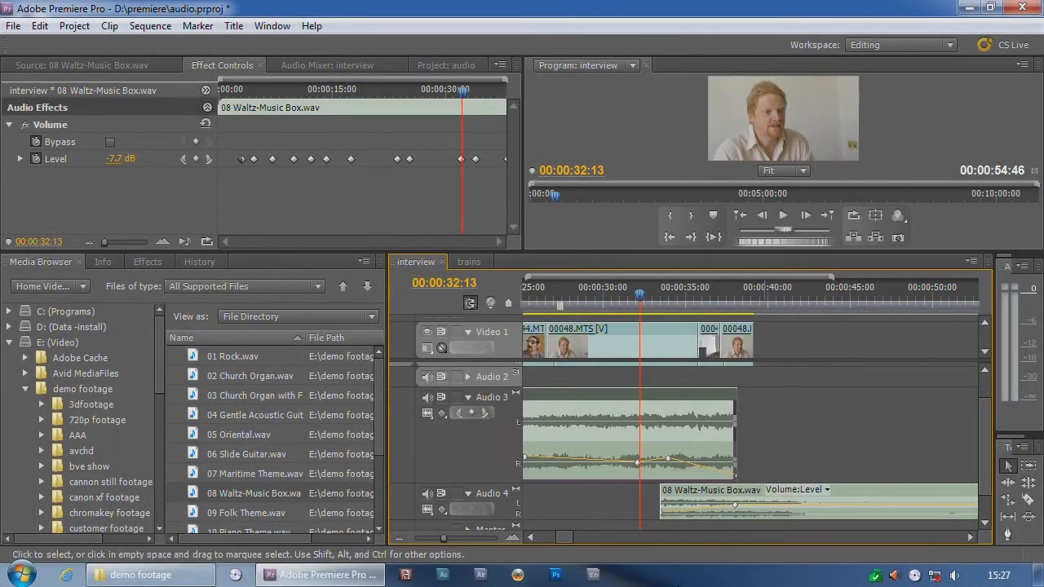
- Open the Audio 3 keyframe display menu for the Waltz-Music Box clip
click(442, 412)
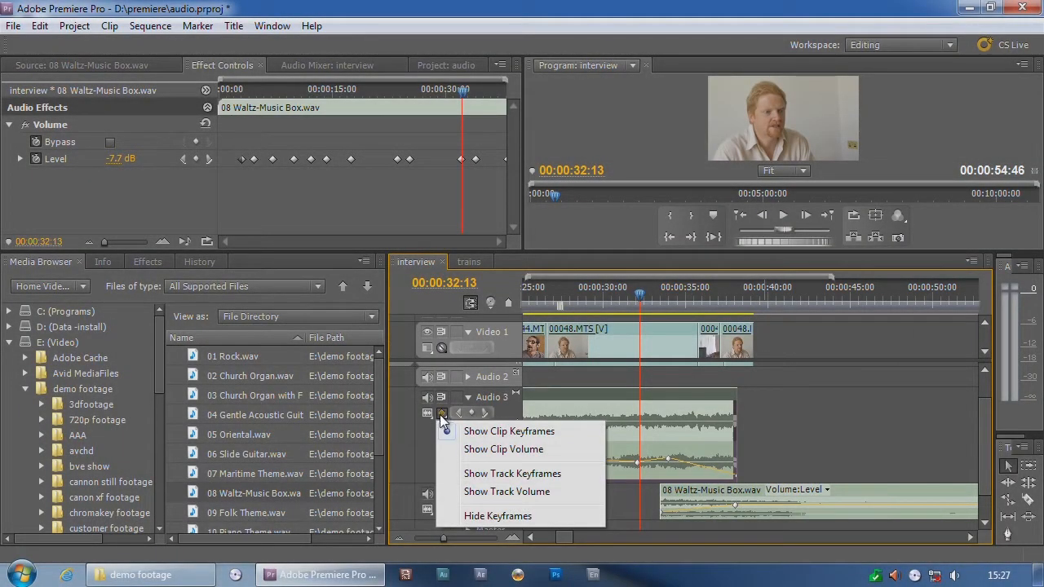
mouse_move(522, 515)
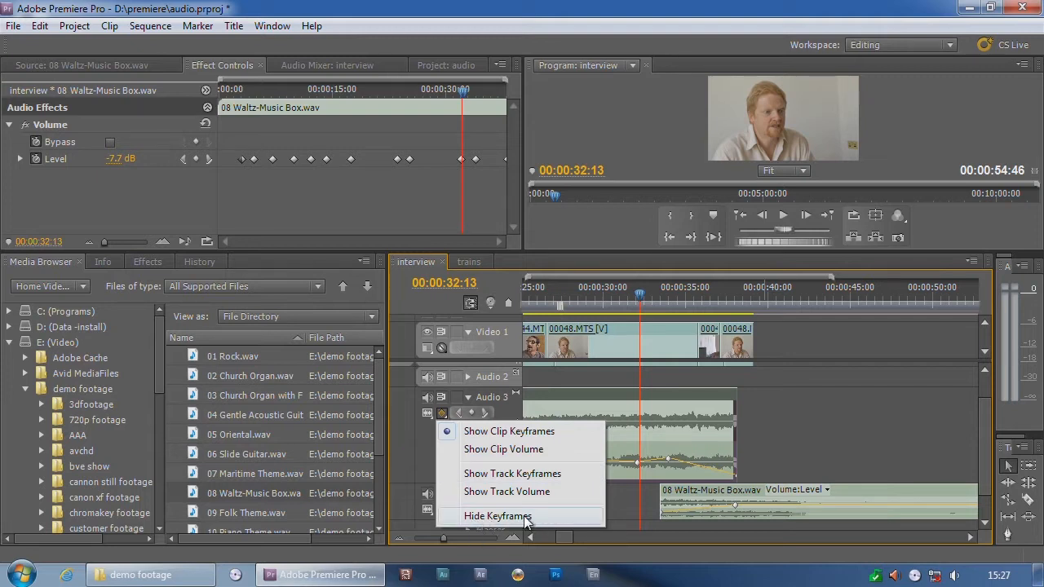
mouse_move(520, 435)
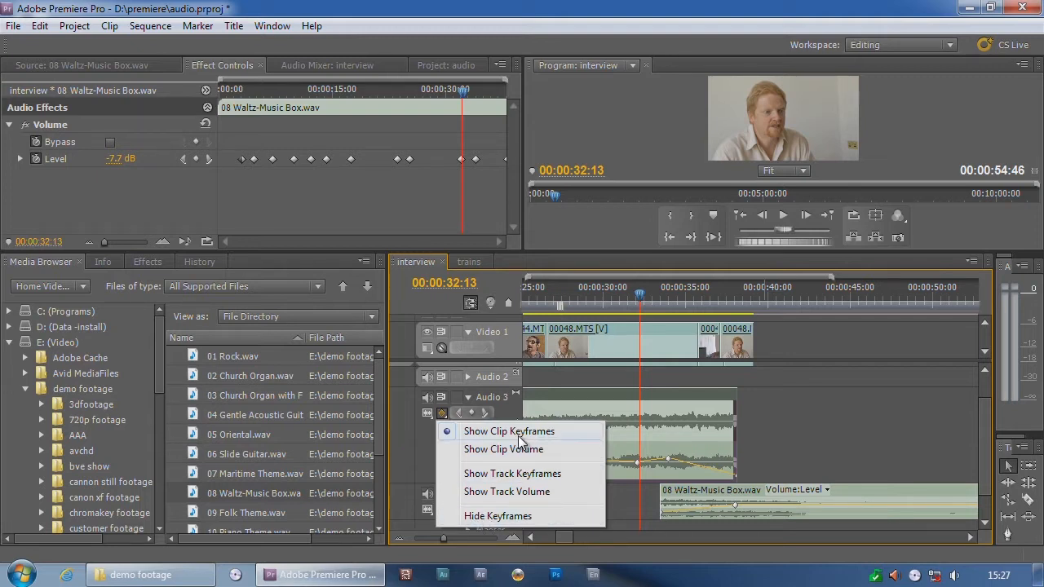
mouse_move(518, 449)
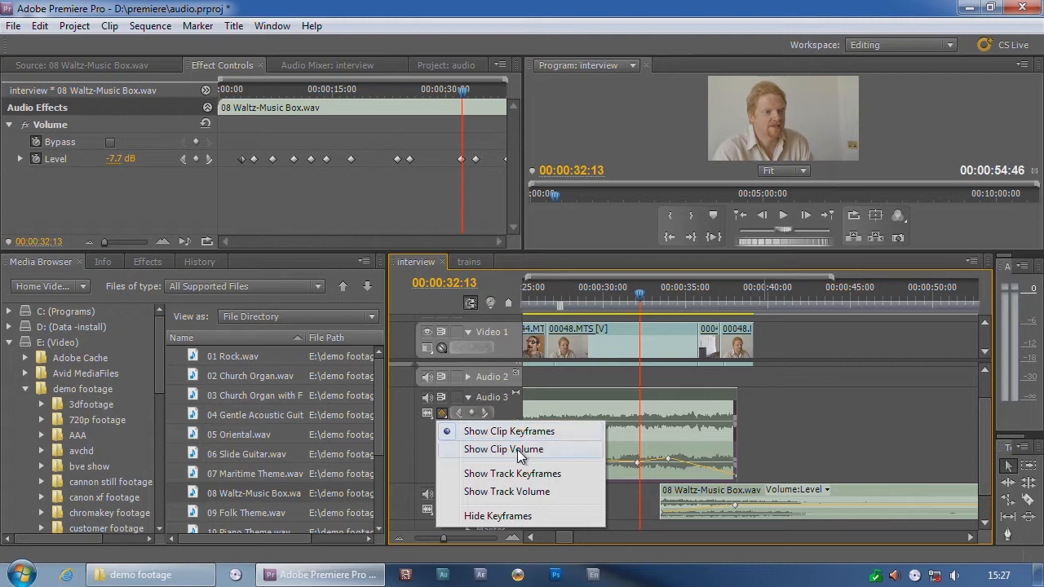
mouse_move(512, 473)
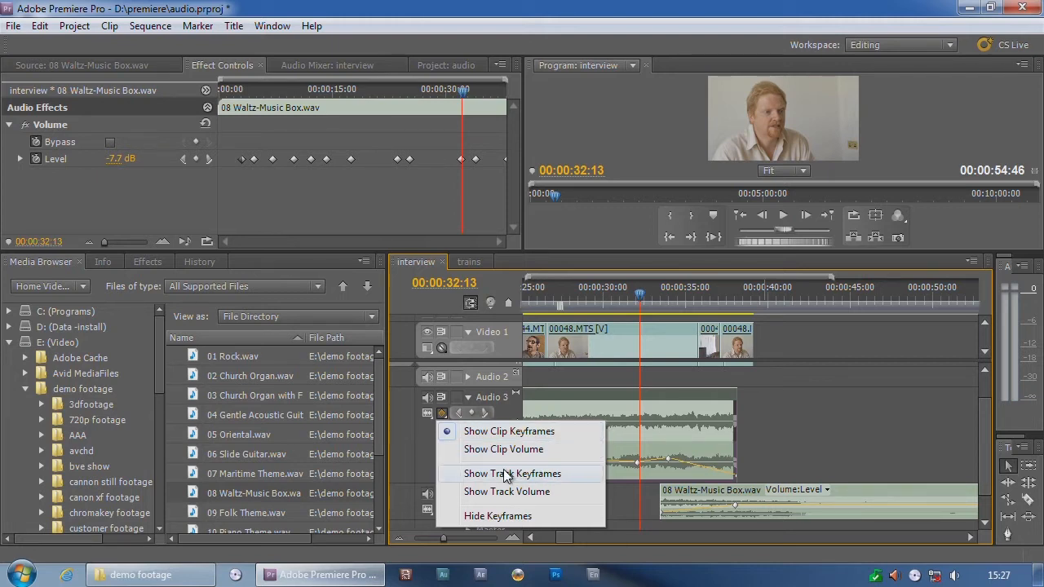
mouse_move(509, 430)
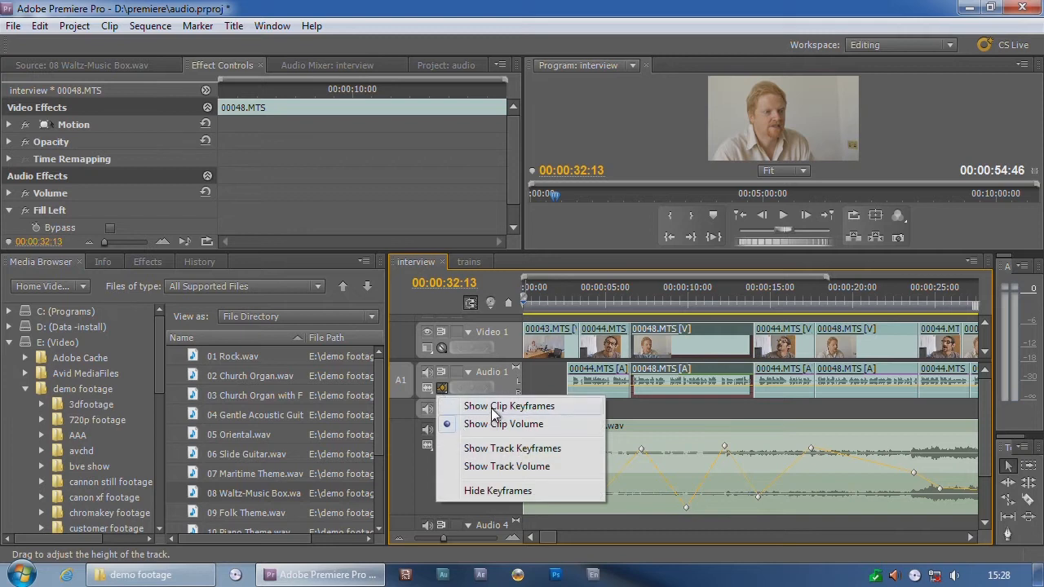
- Show the Fill Left bypass property on the 00048.MTS clip on Audio 1
click(503, 424)
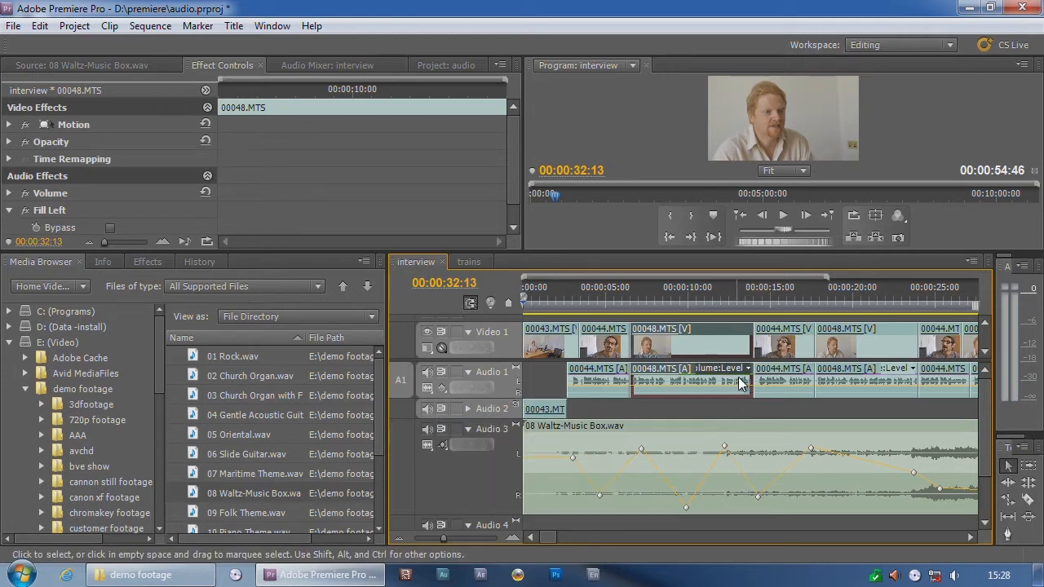
click(742, 369)
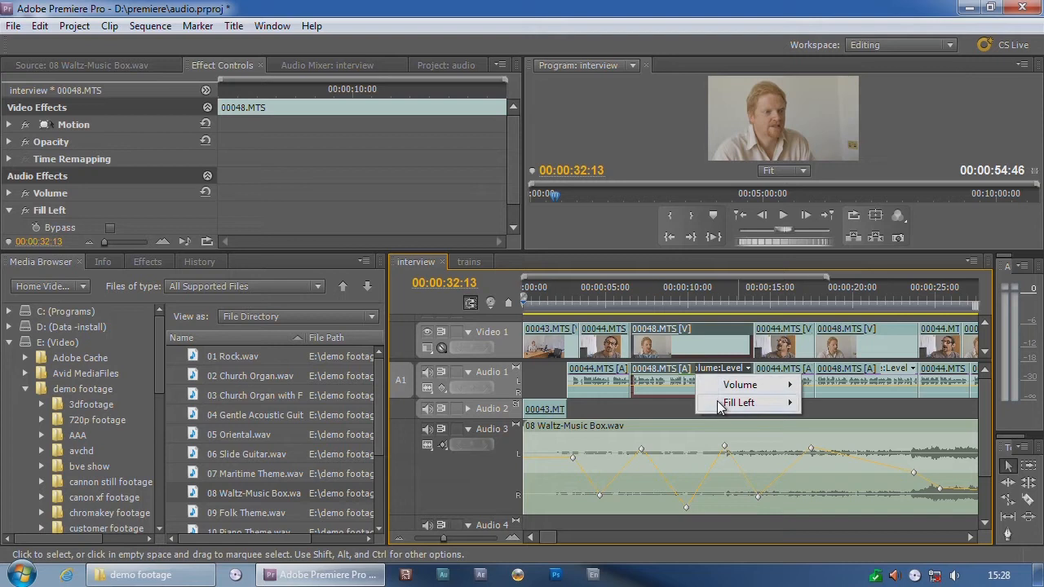
click(738, 402)
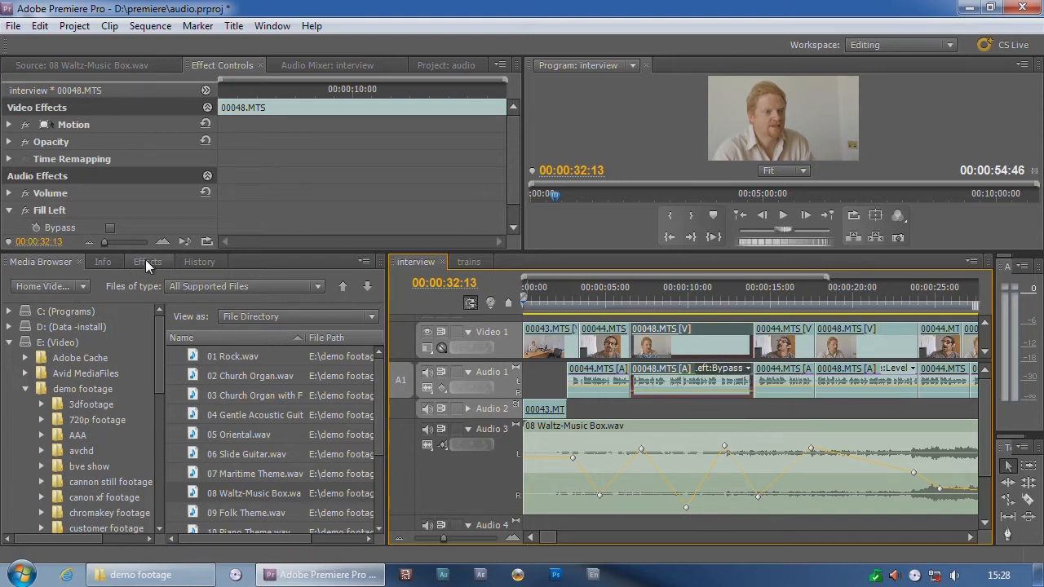
- Apply DeHummer from Audio Effects and list the clip's effect properties including DeHummer
click(147, 261)
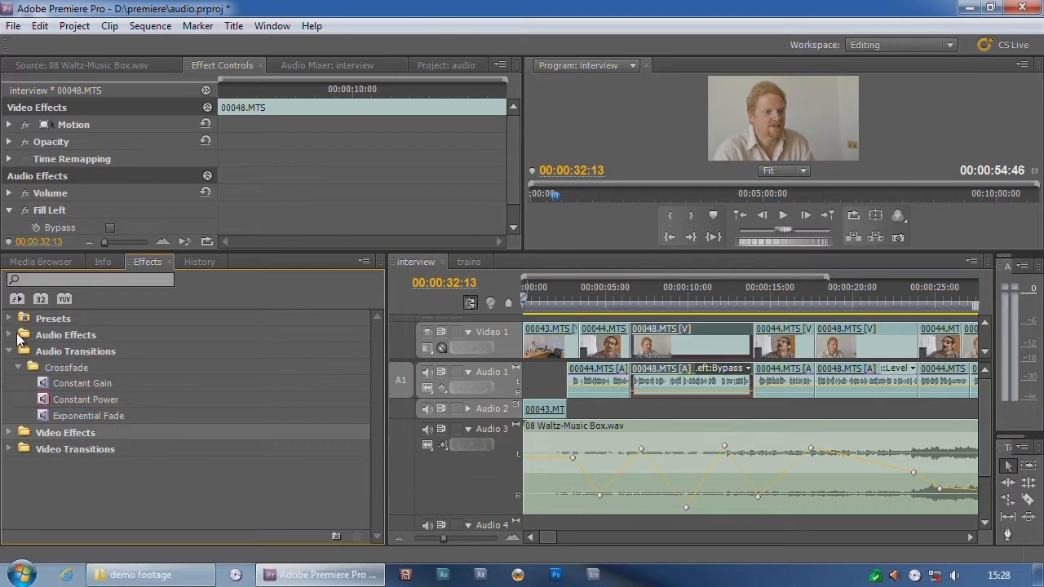
click(9, 335)
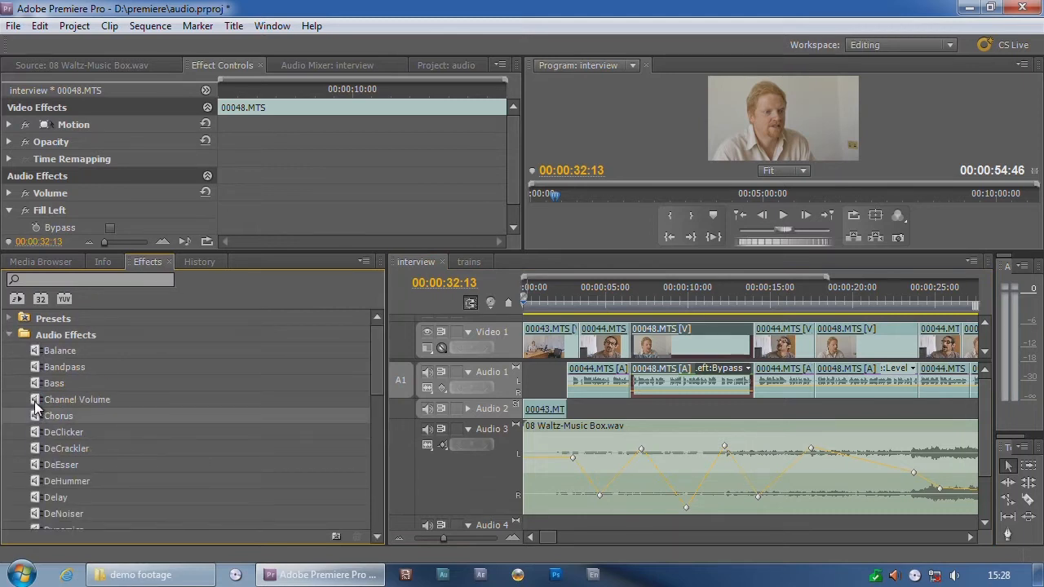
mouse_move(42, 473)
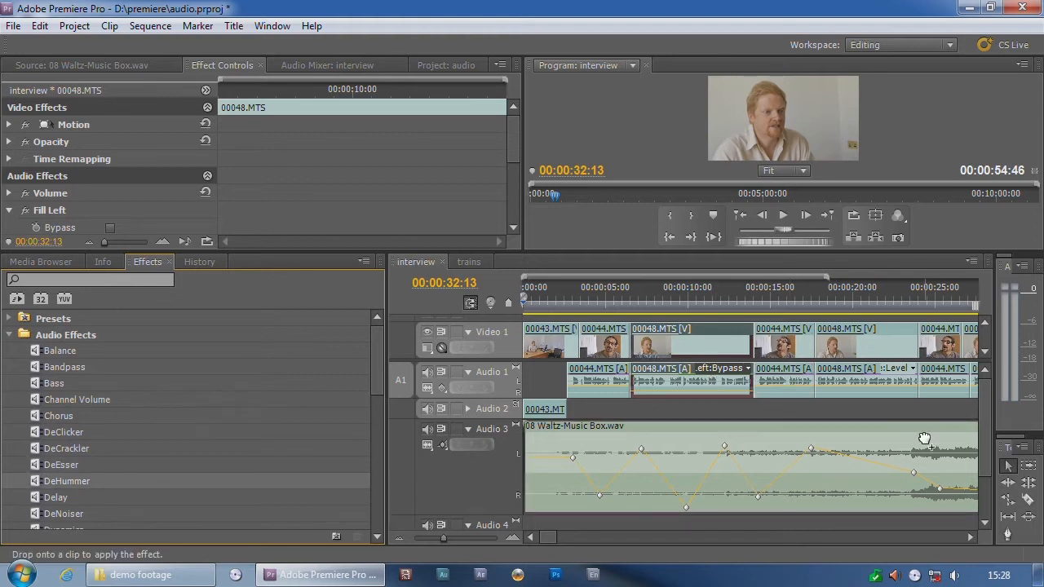
click(746, 368)
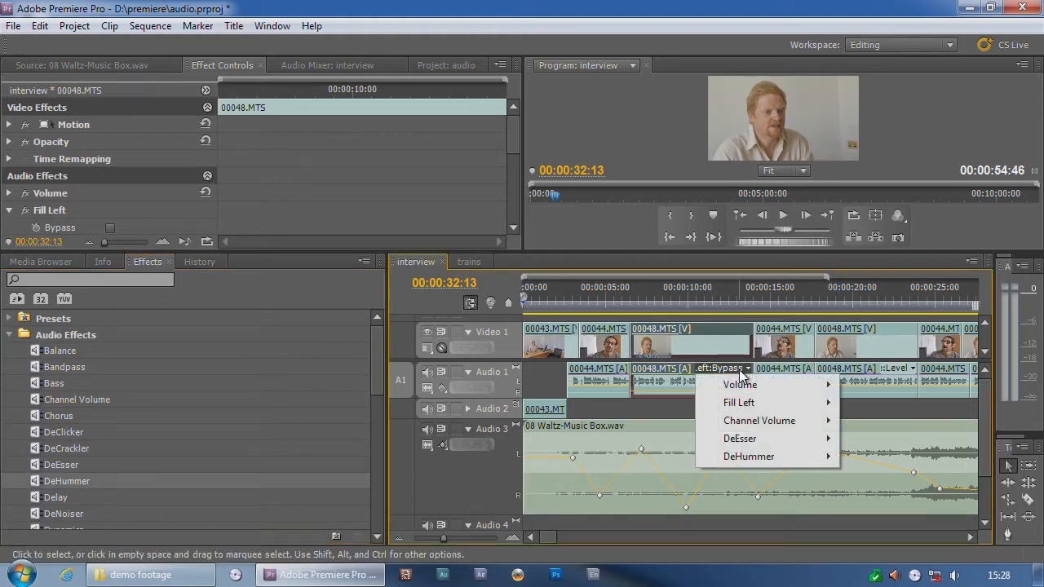
mouse_move(739, 437)
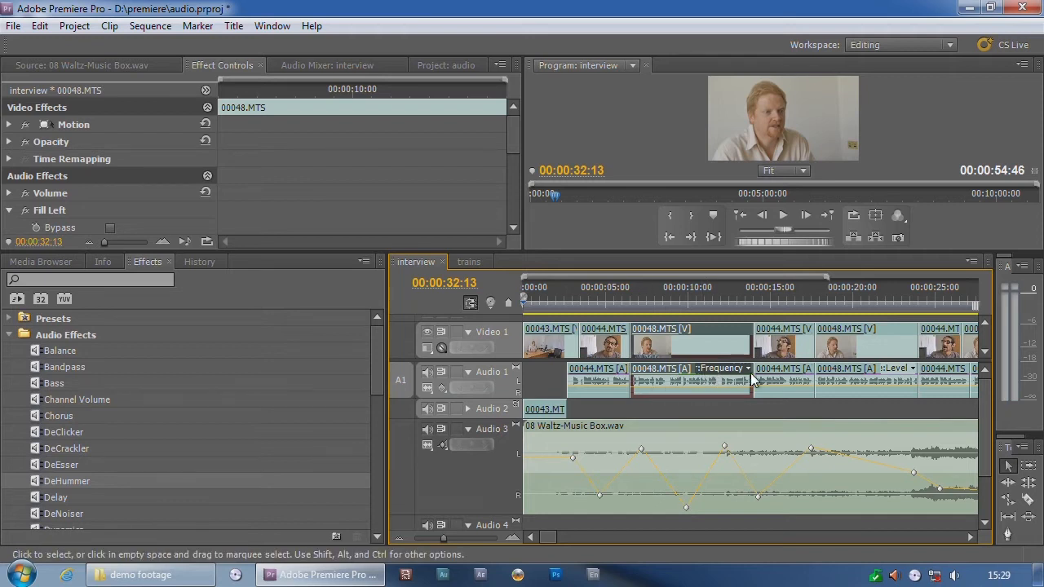
- Switch Audio 3 to track volume keyframes and move the playhead to about 6 s
click(747, 368)
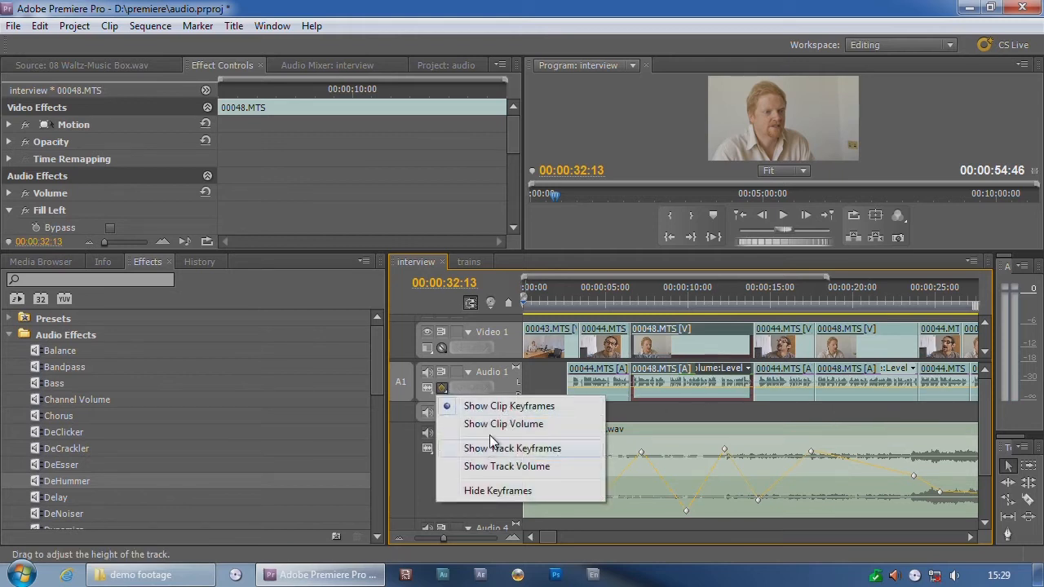
mouse_move(532, 446)
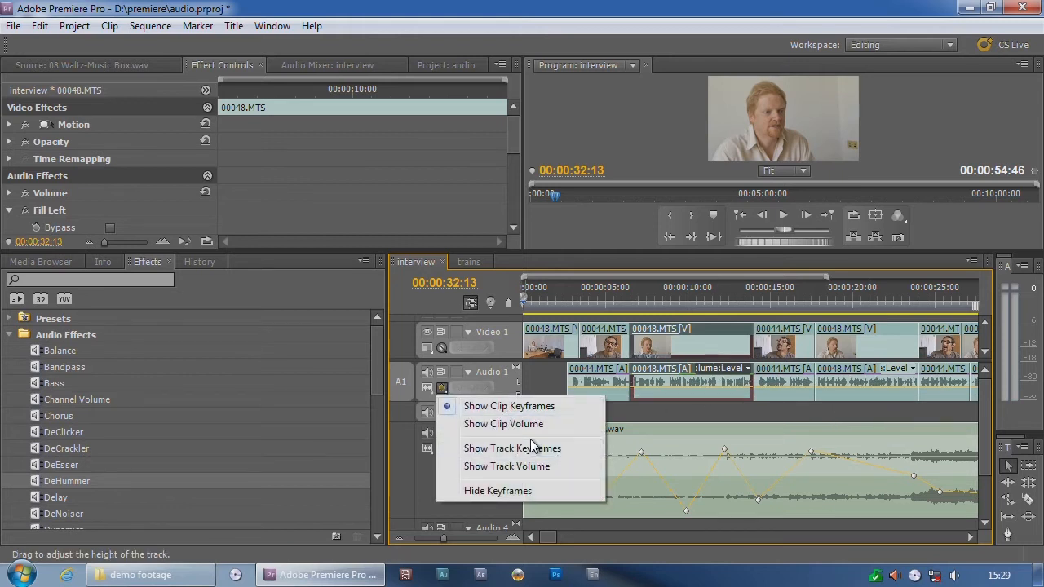
mouse_move(543, 449)
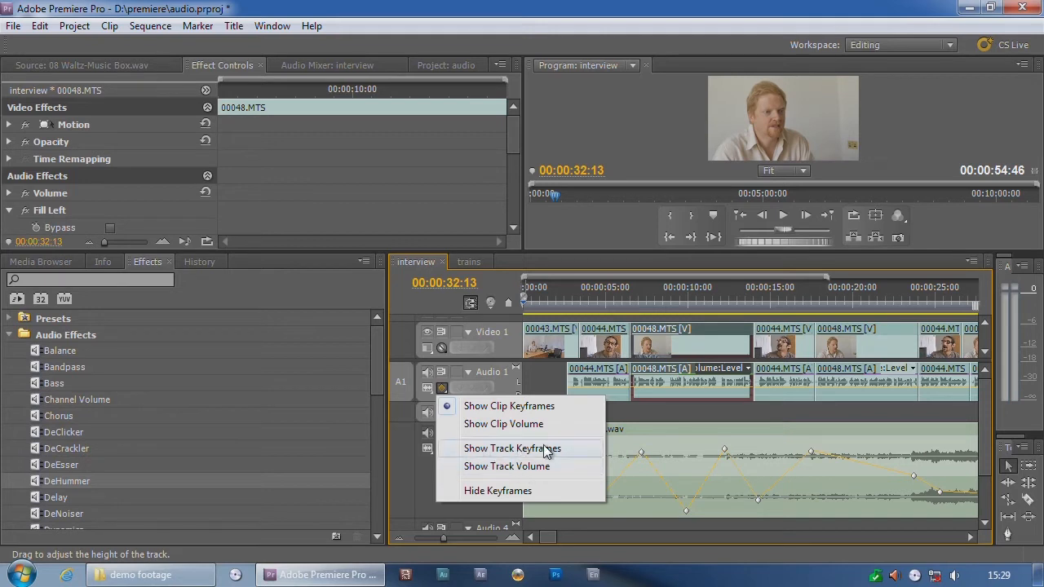
mouse_move(556, 472)
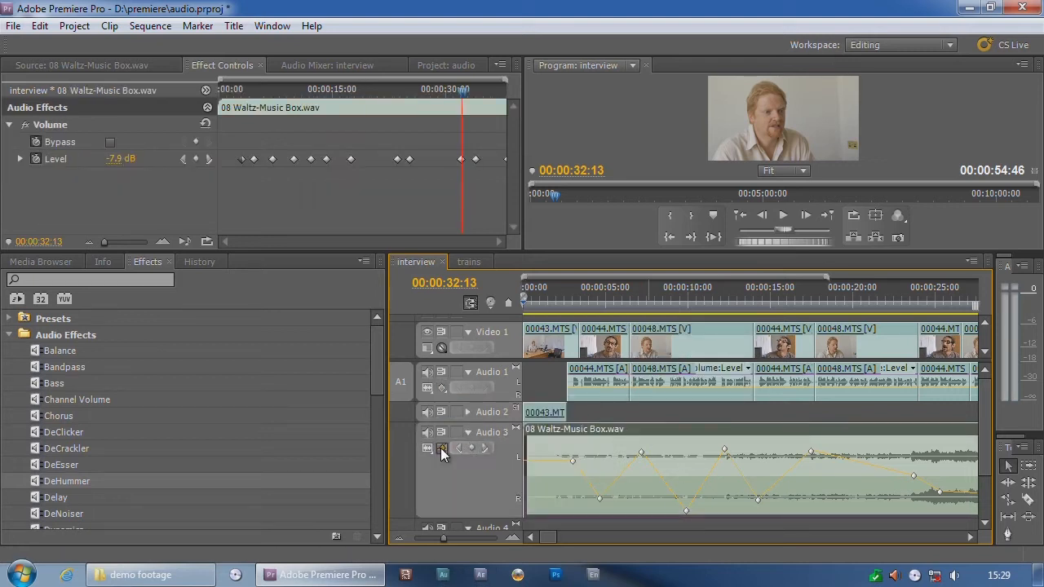
click(442, 447)
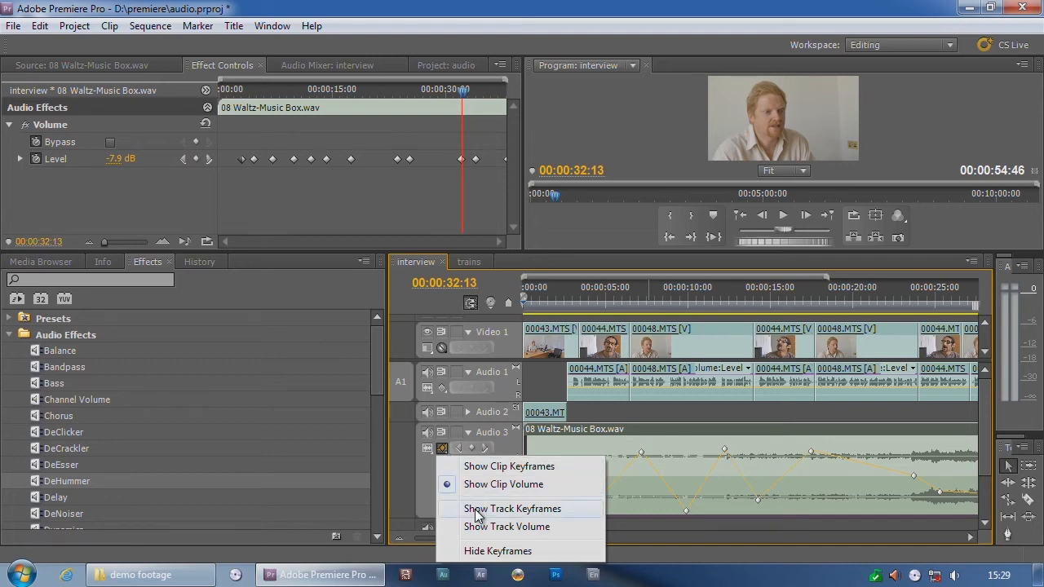
click(513, 508)
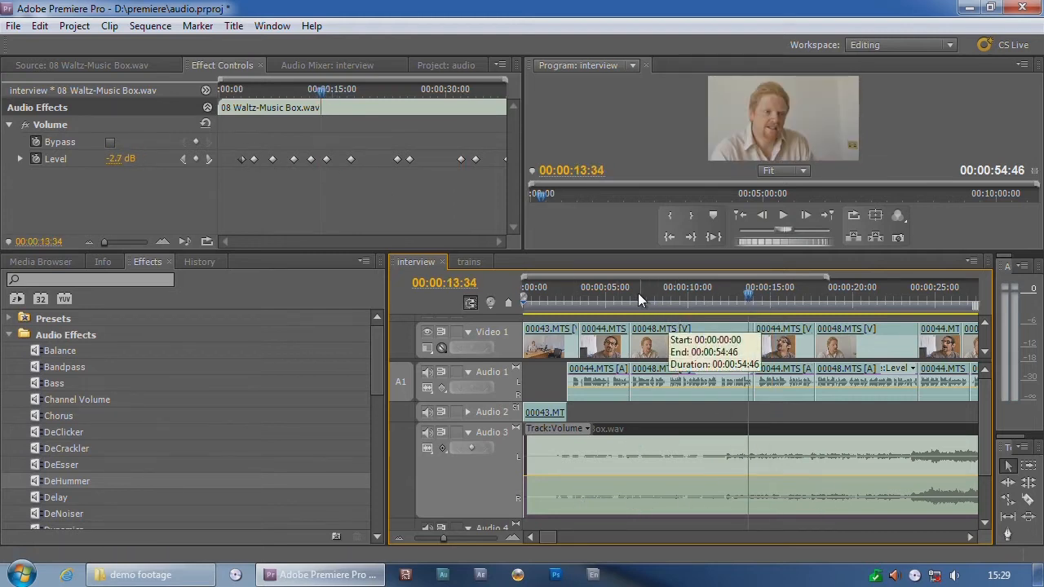
click(633, 287)
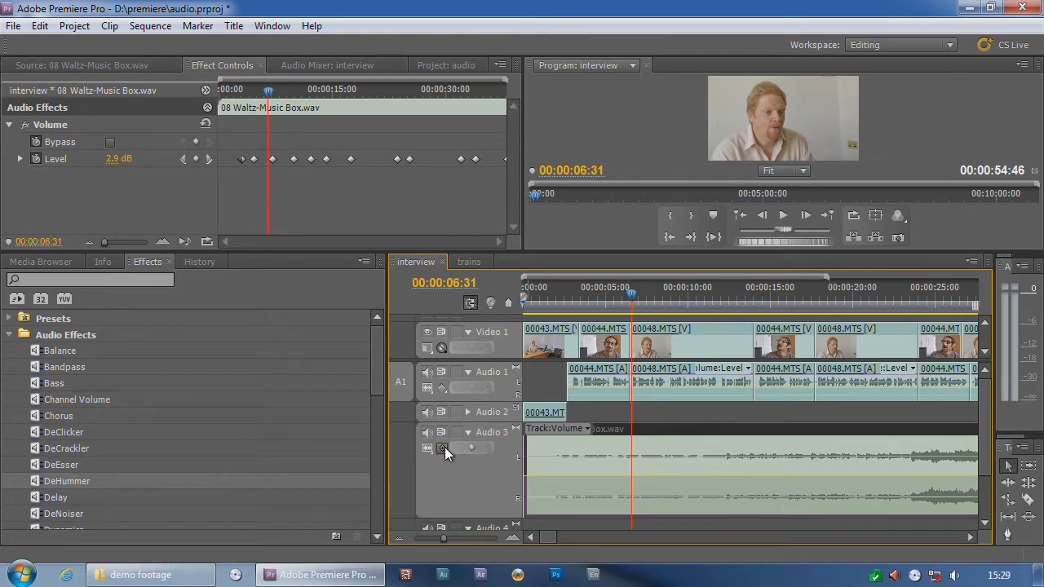
click(442, 447)
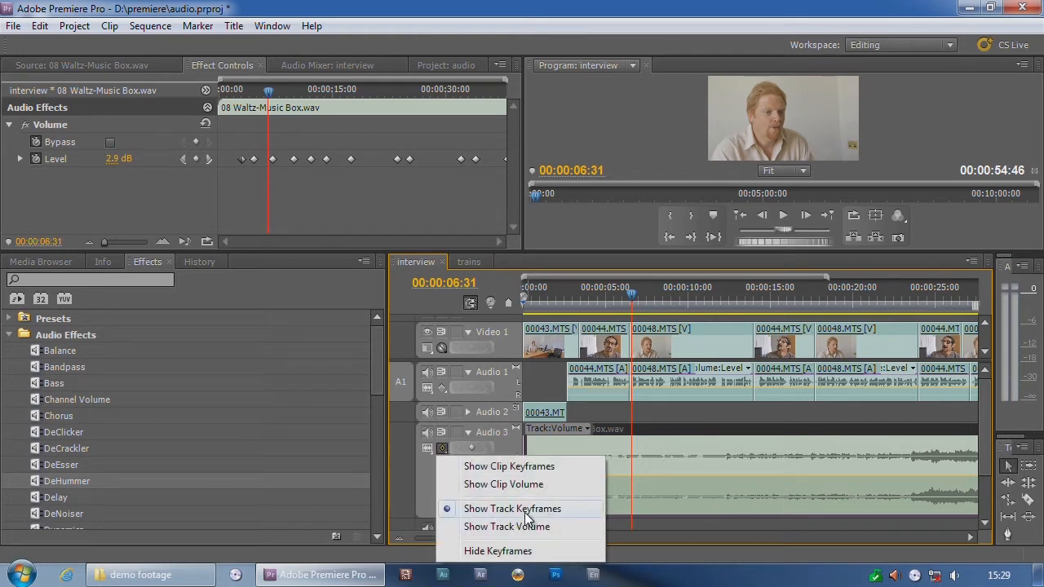
mouse_move(508, 467)
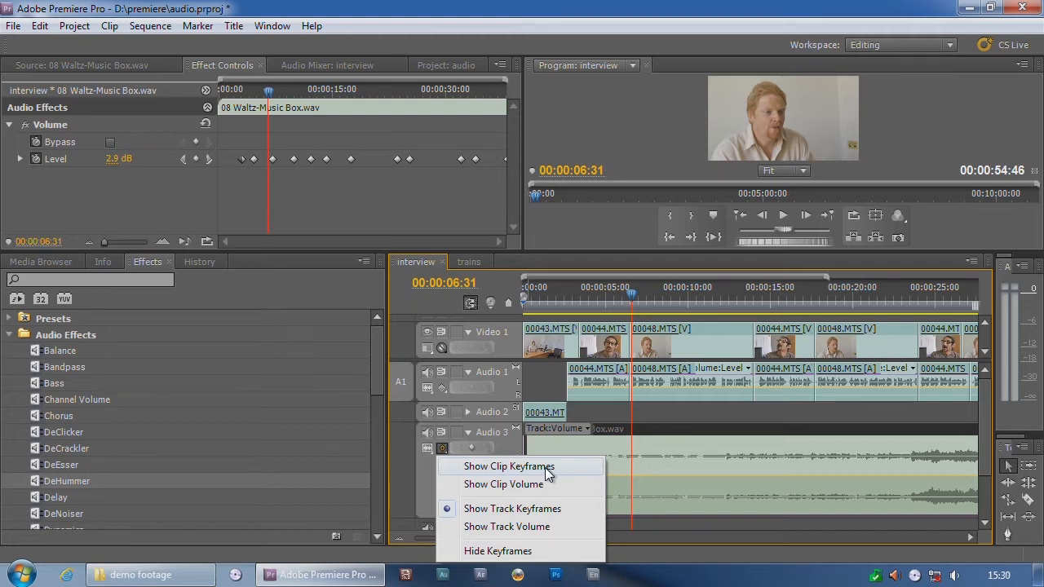
- Switch Audio 3 back to Show Clip Keyframes, then reopen the keyframe menu
click(508, 465)
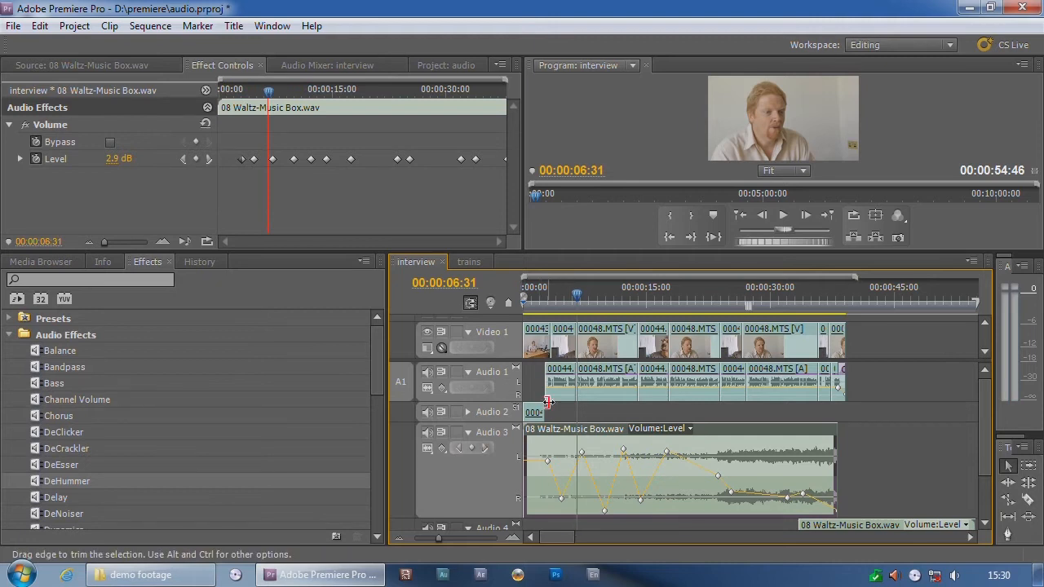
click(441, 448)
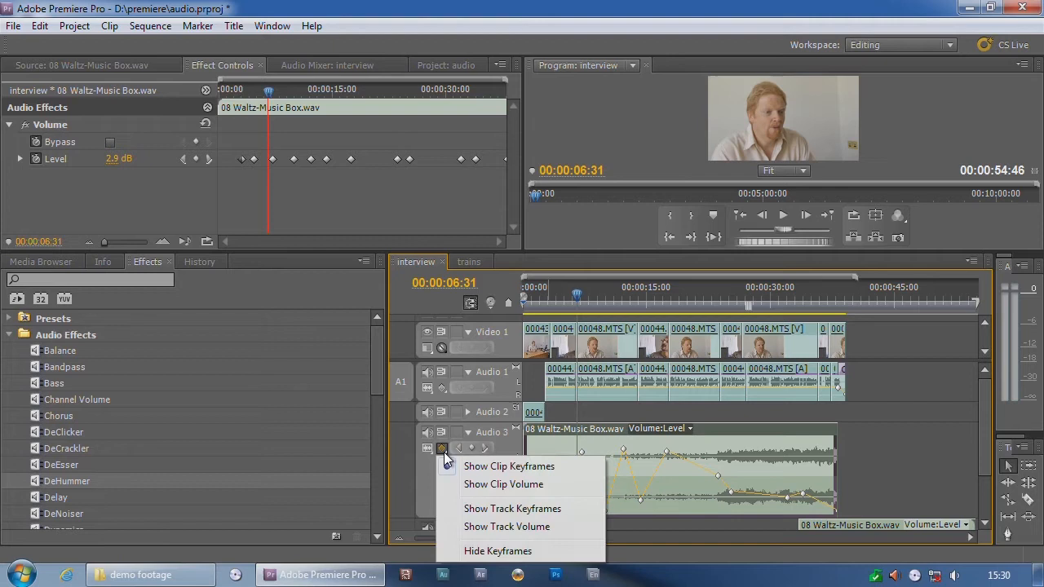
- Switch Audio 3 to Show Track Keyframes for the track volume curve
click(513, 508)
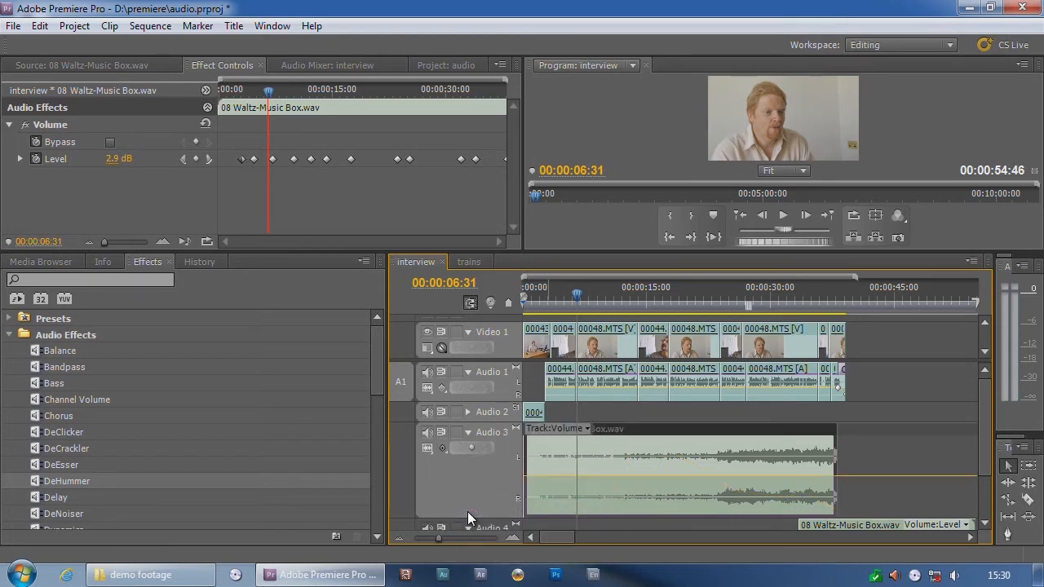
mouse_move(548, 482)
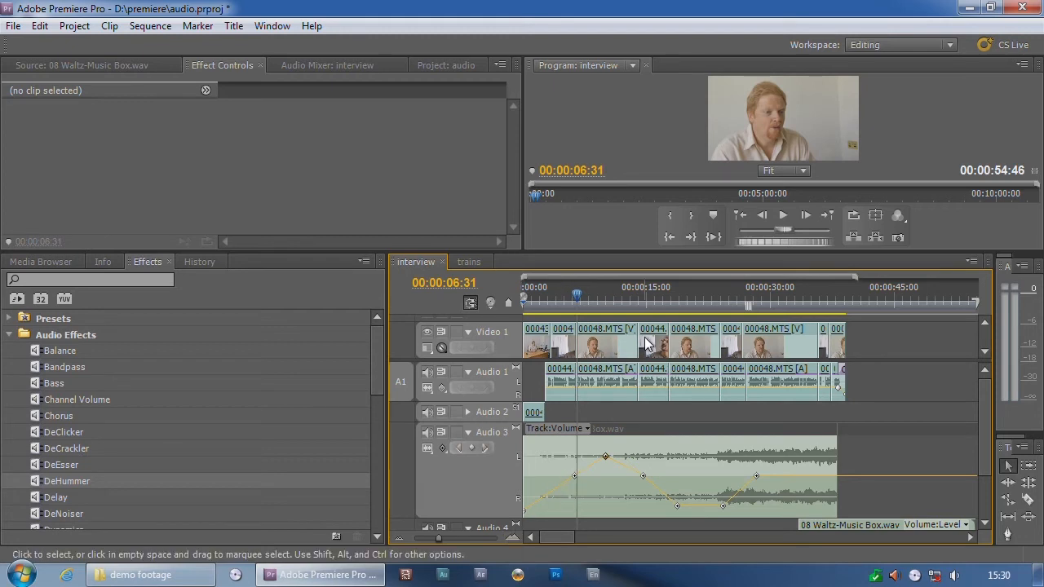
- Drag 08 Waltz-Music Box.wav later along Audio 3, leaving track keyframes in place
click(546, 295)
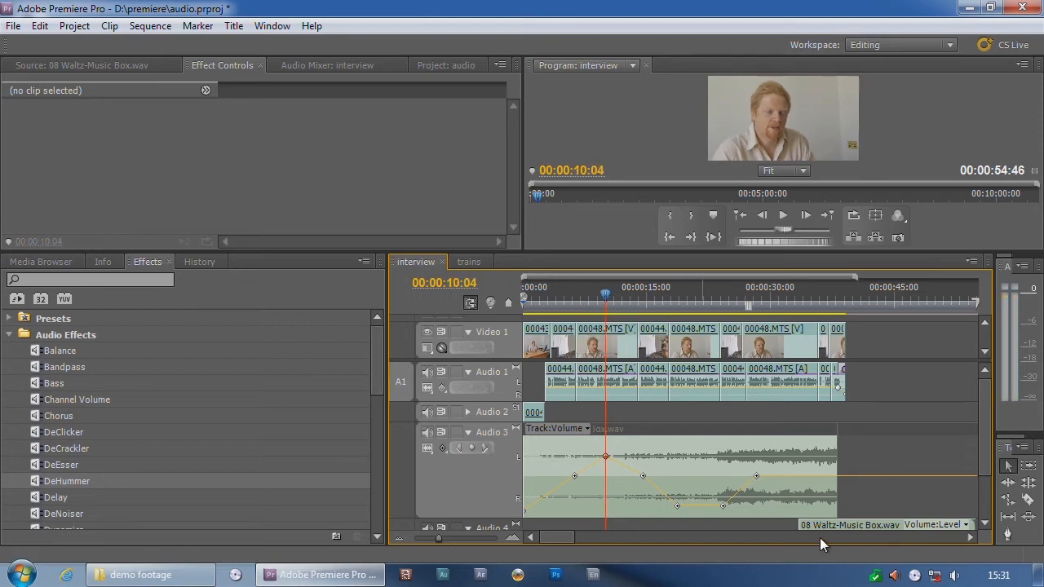
mouse_move(833, 477)
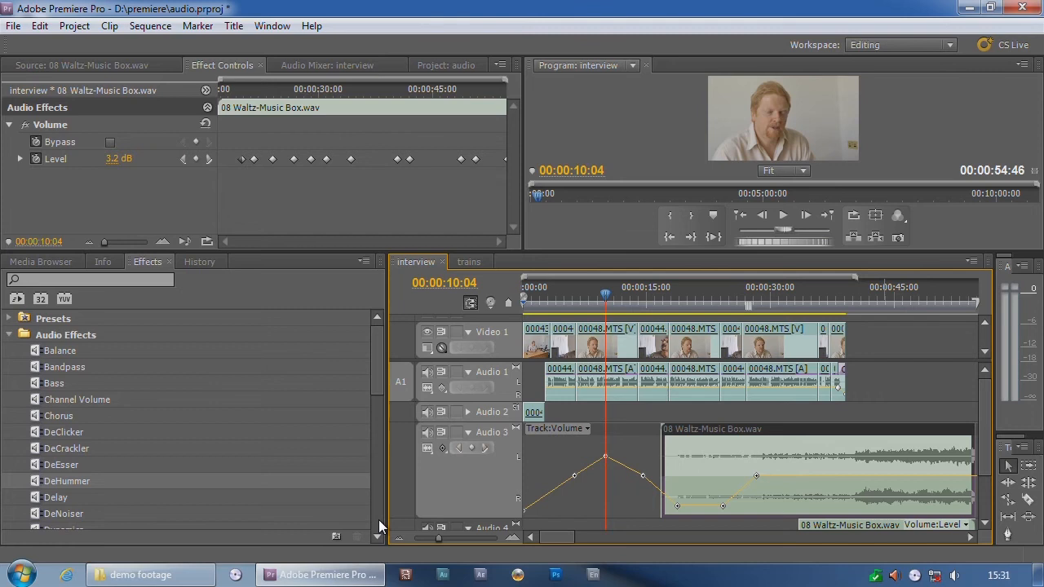
mouse_move(471, 542)
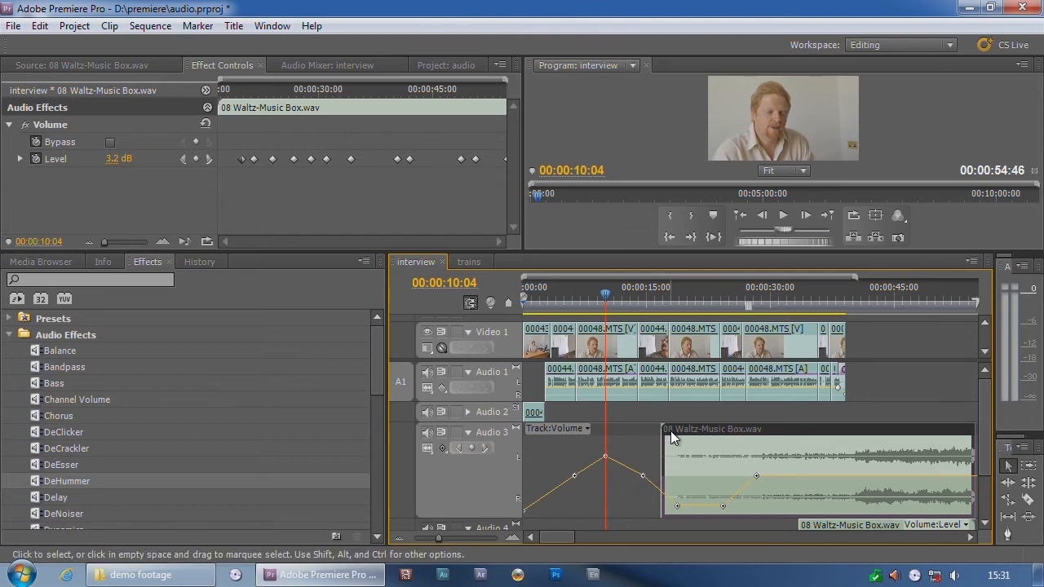
mouse_move(714, 455)
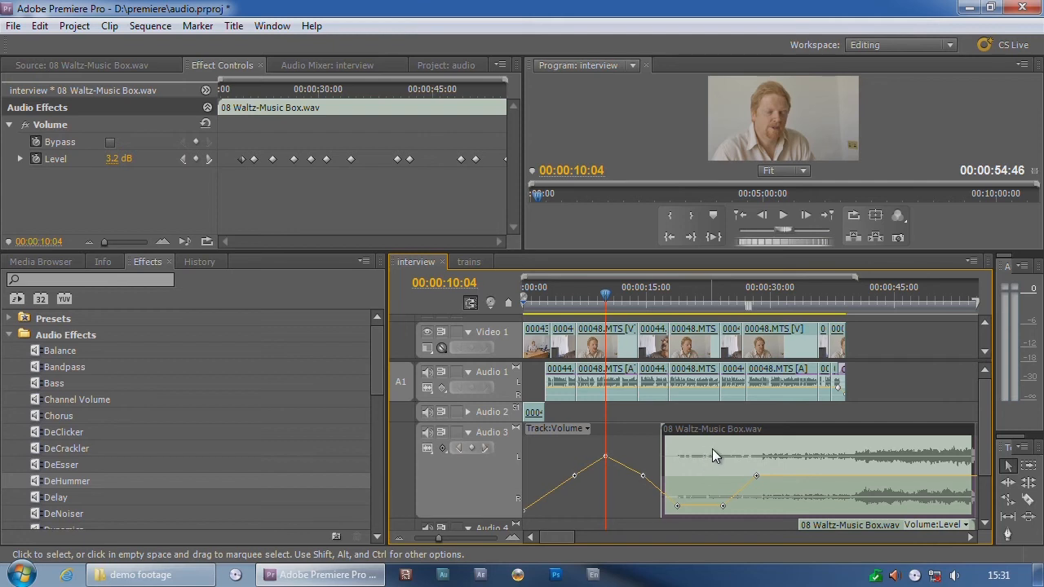
mouse_move(746, 456)
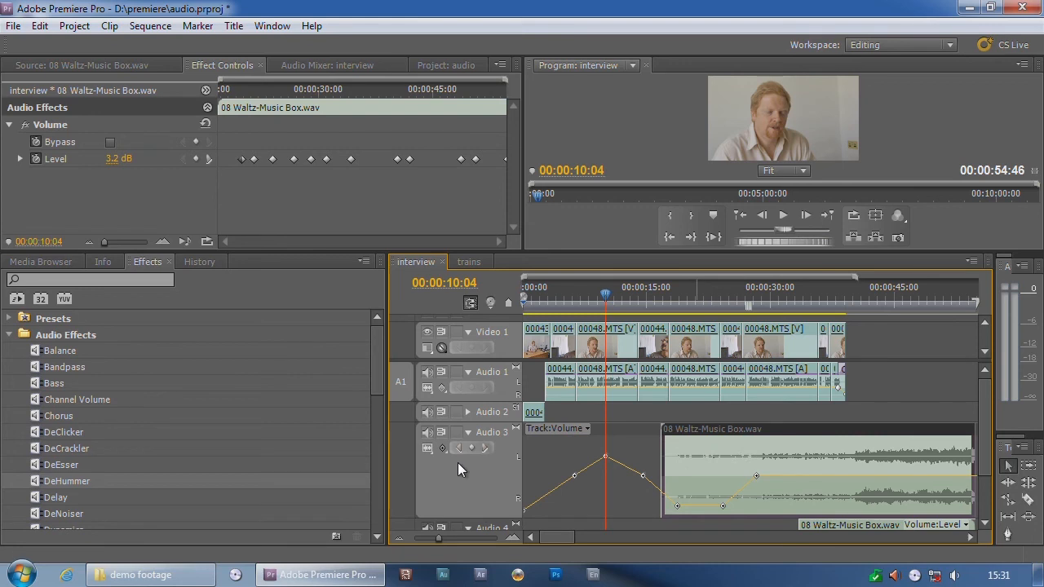
mouse_move(748, 452)
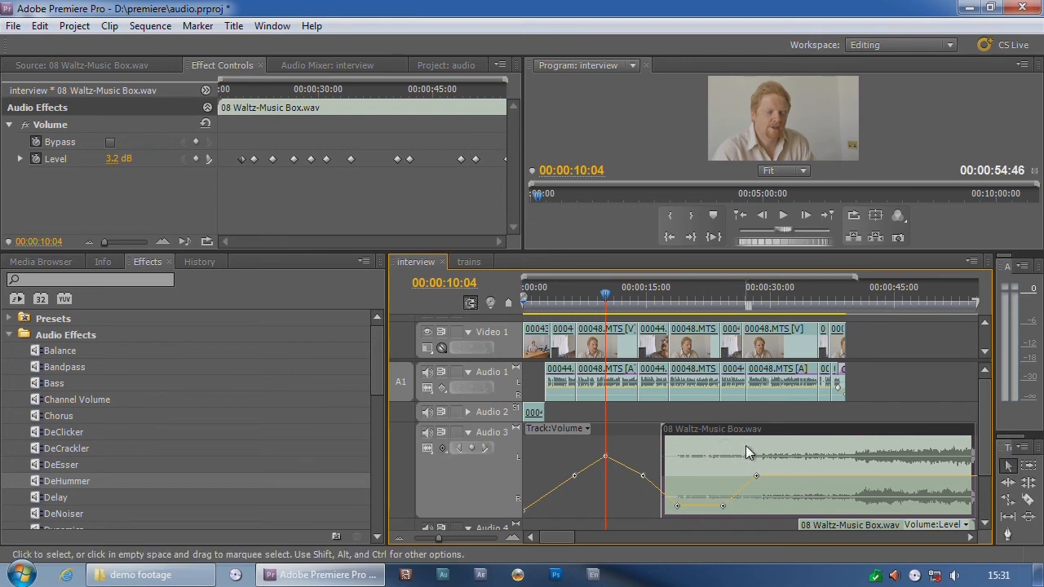
mouse_move(599, 462)
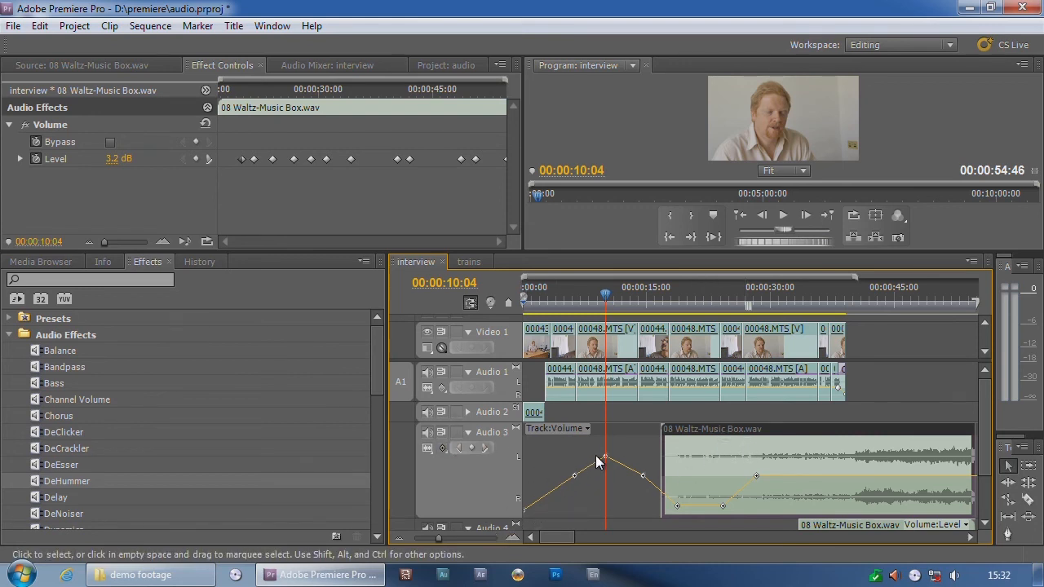
mouse_move(738, 479)
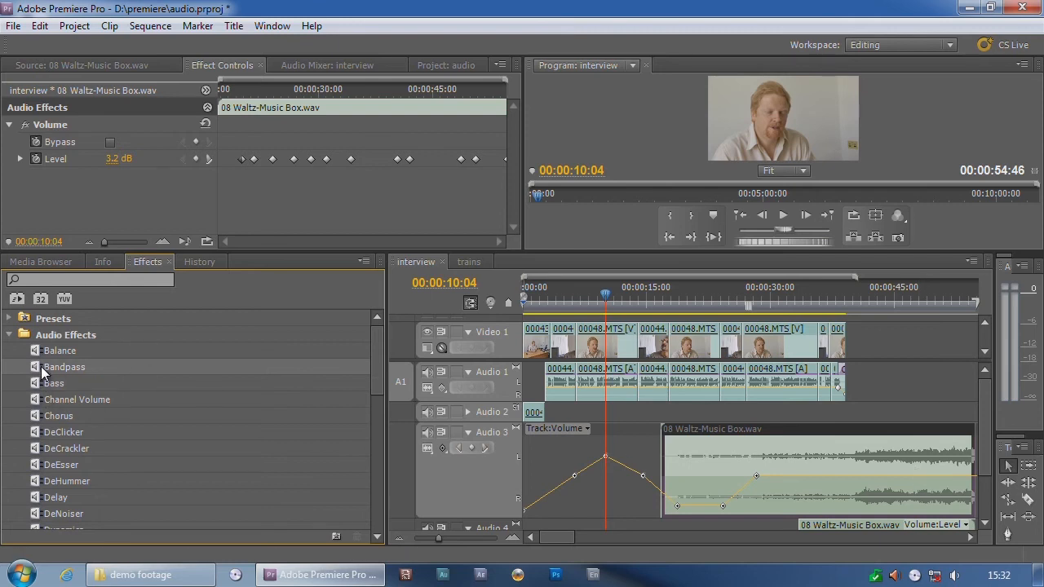
mouse_move(32, 432)
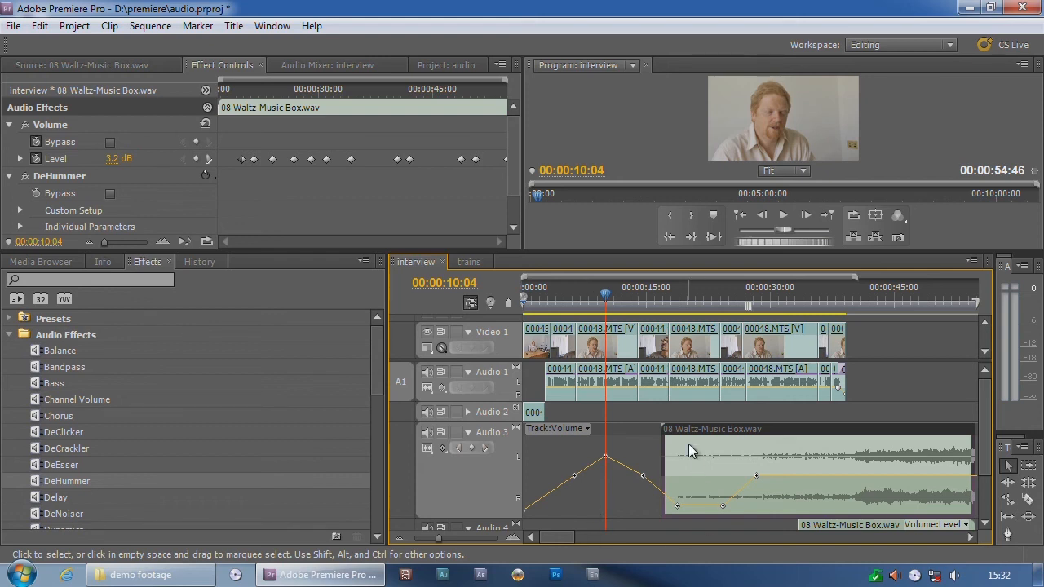
mouse_move(522, 509)
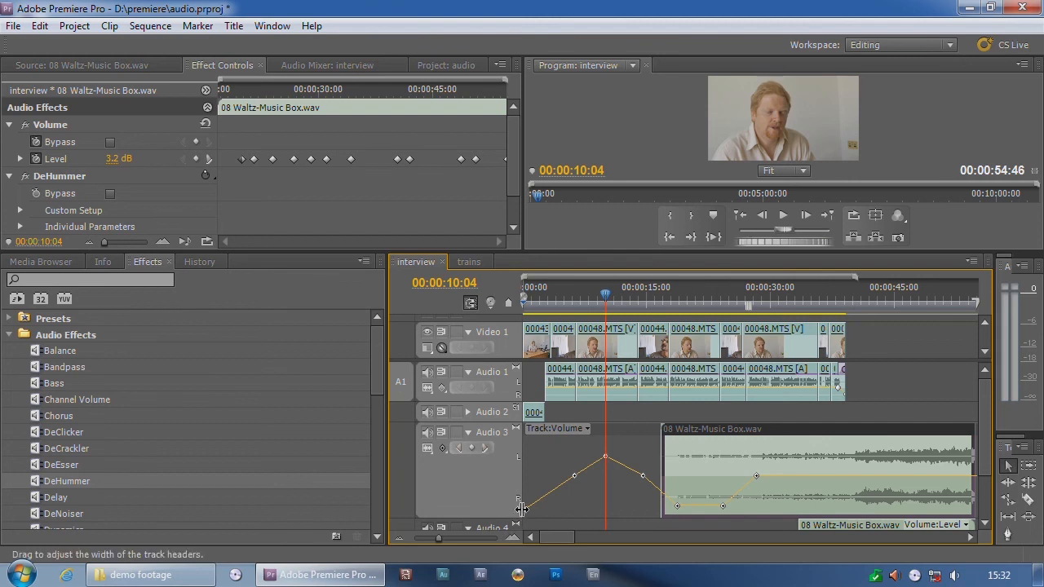